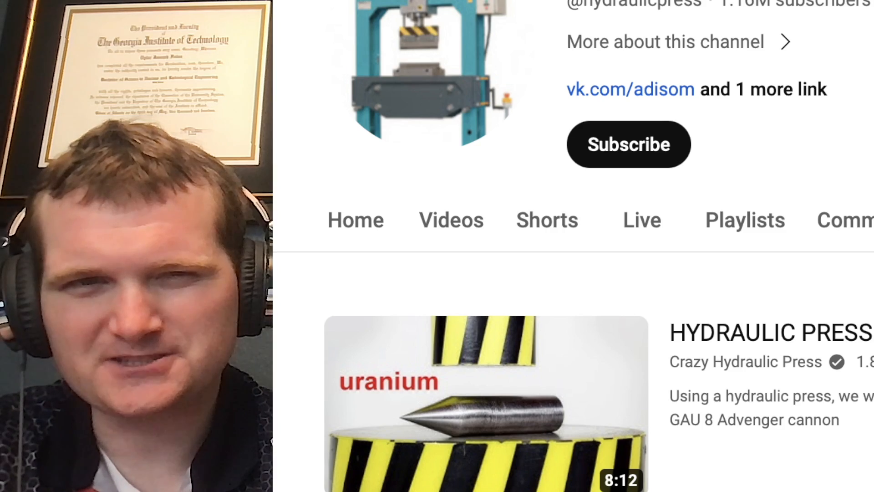
# Step: Play the Crazy Hydraulic Press uranium video from the channel page and watch its penetrator-round animation
pyautogui.click(486, 403)
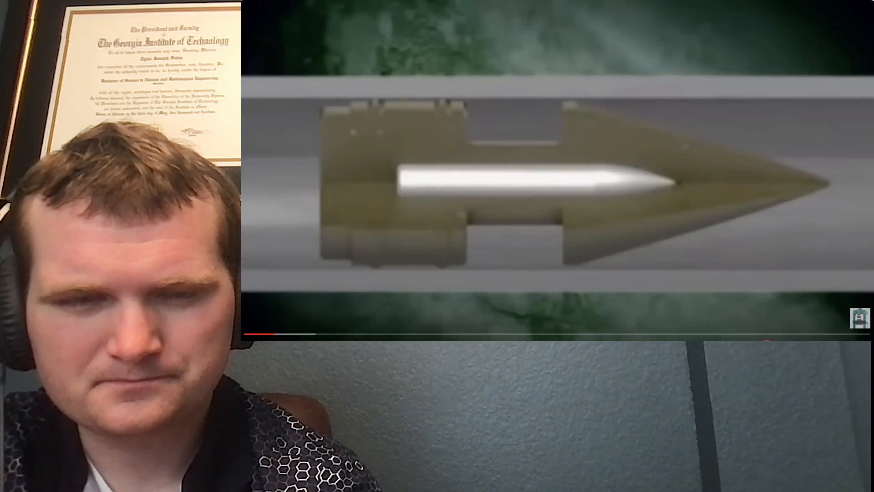